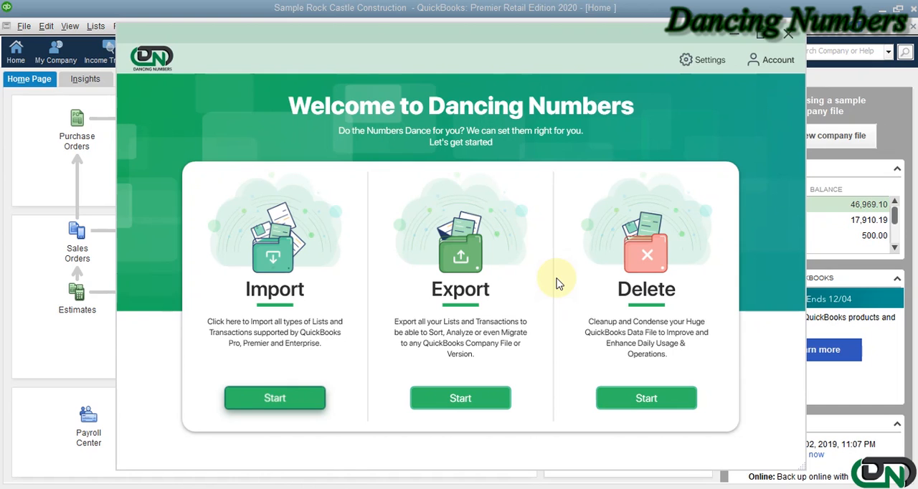
- Start the Export wizard from the Dancing Numbers welcome screen
left_click(460, 398)
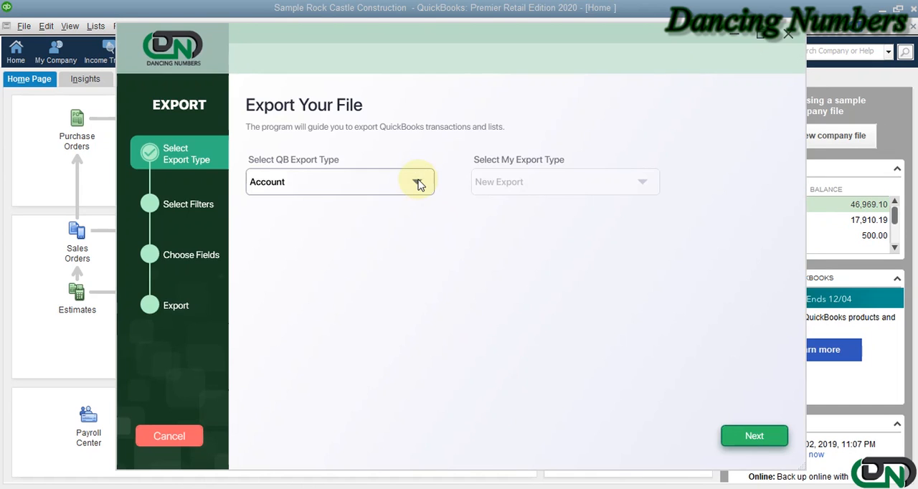
- Choose Transfer under Transactions as the QuickBooks export type and continue to filters
left_click(420, 182)
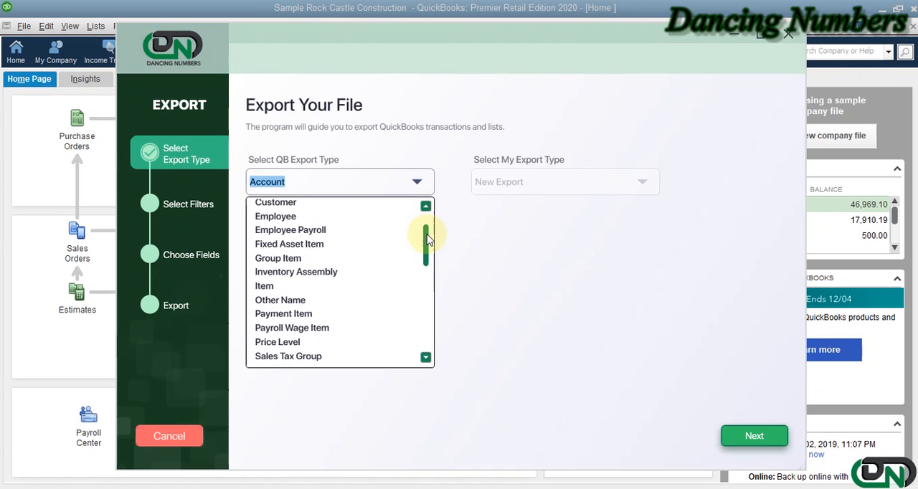
scroll("down", 3)
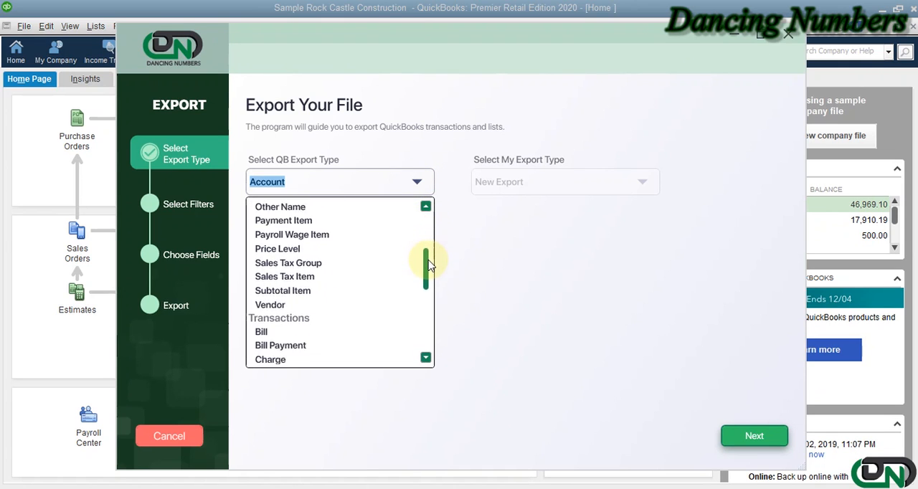
scroll("down", 3)
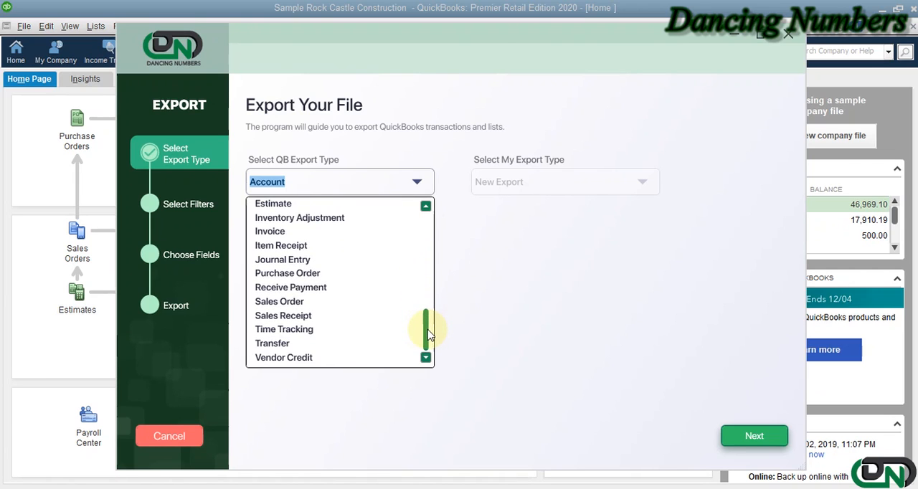
mouse_move(335, 343)
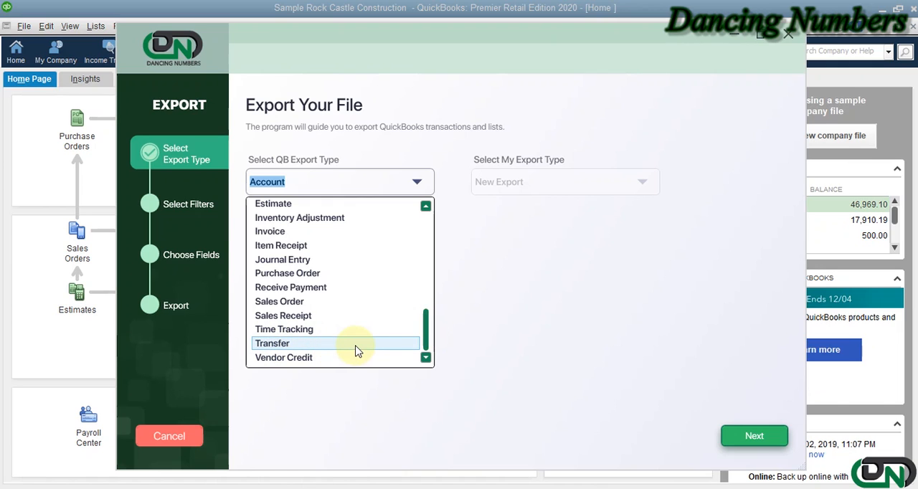
left_click(272, 343)
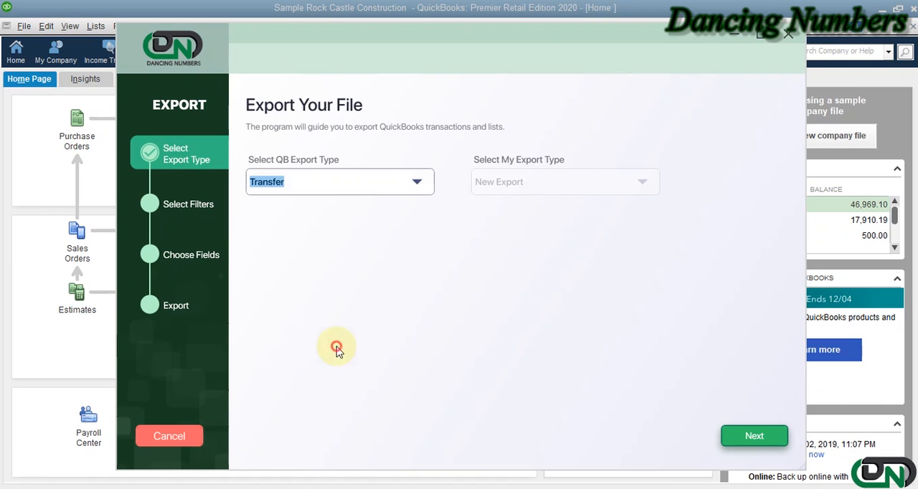
mouse_move(548, 411)
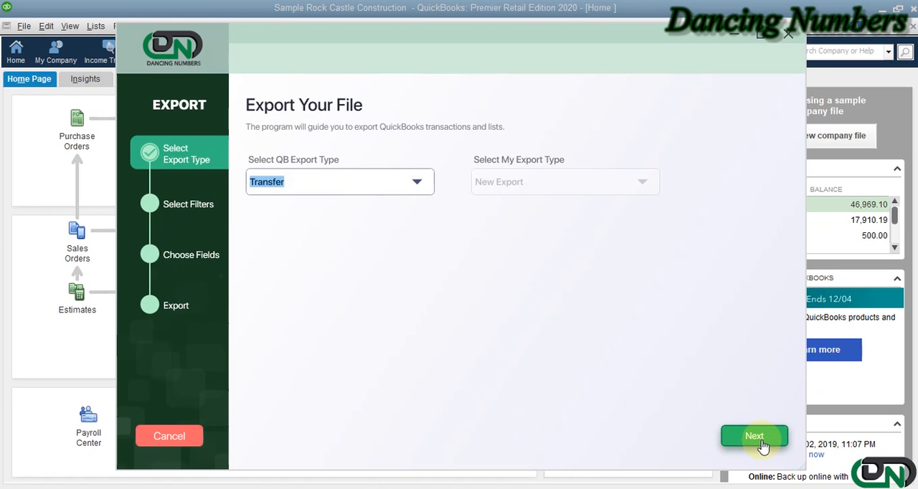
left_click(754, 436)
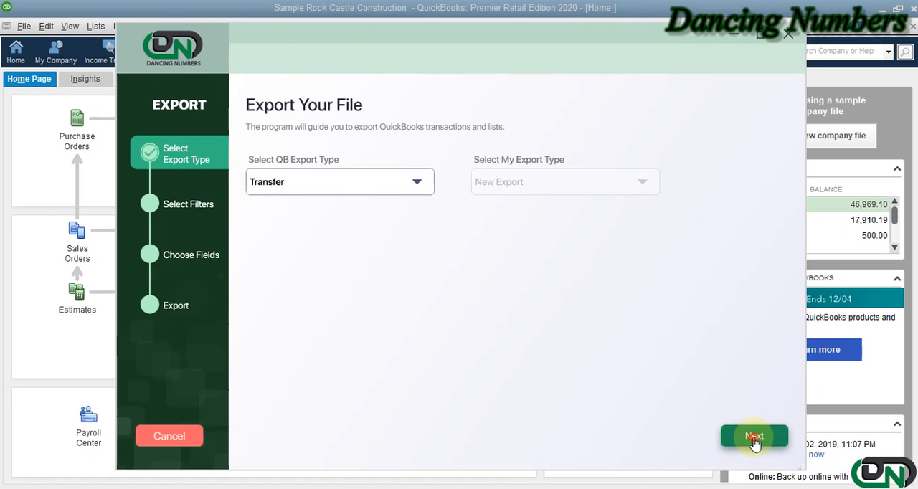
- Filter the transfers by a customized date range and continue to the Choose Fields step
left_click(754, 436)
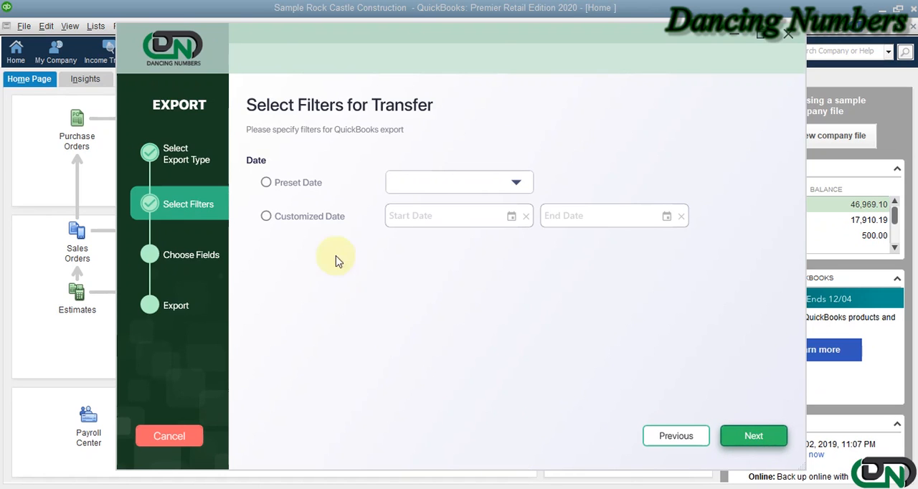
left_click(266, 182)
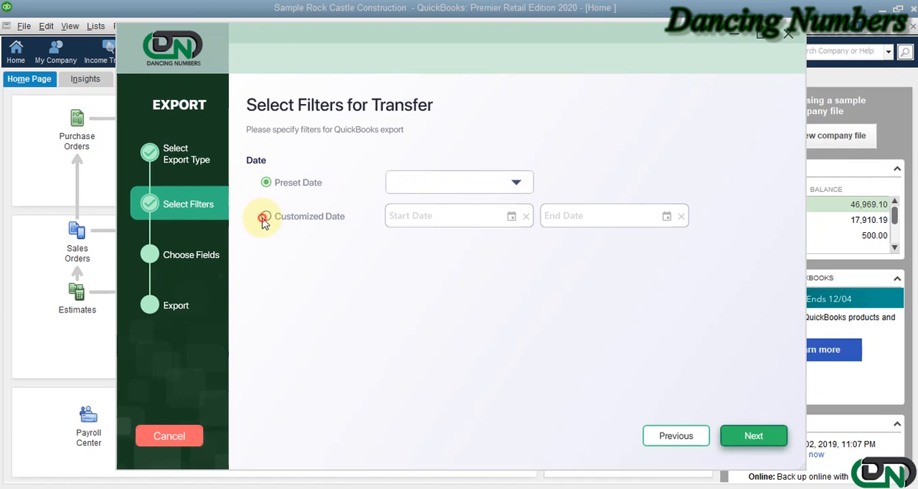
left_click(265, 217)
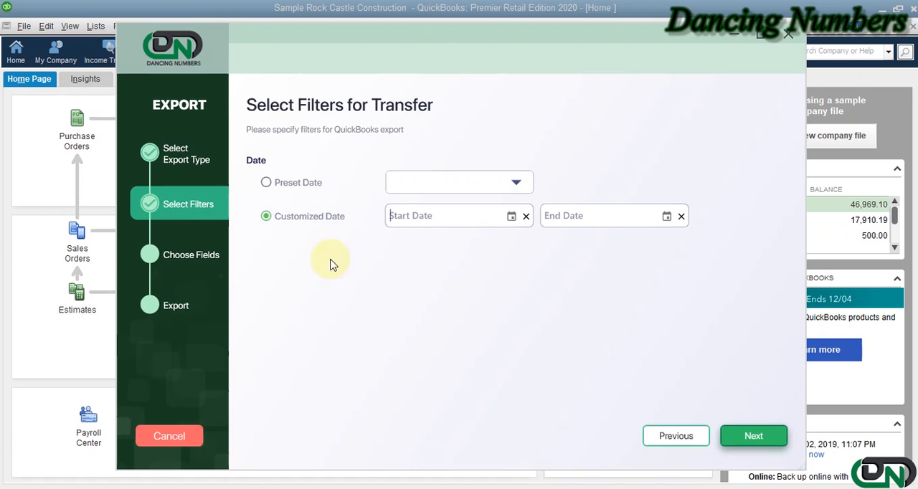
left_click(753, 435)
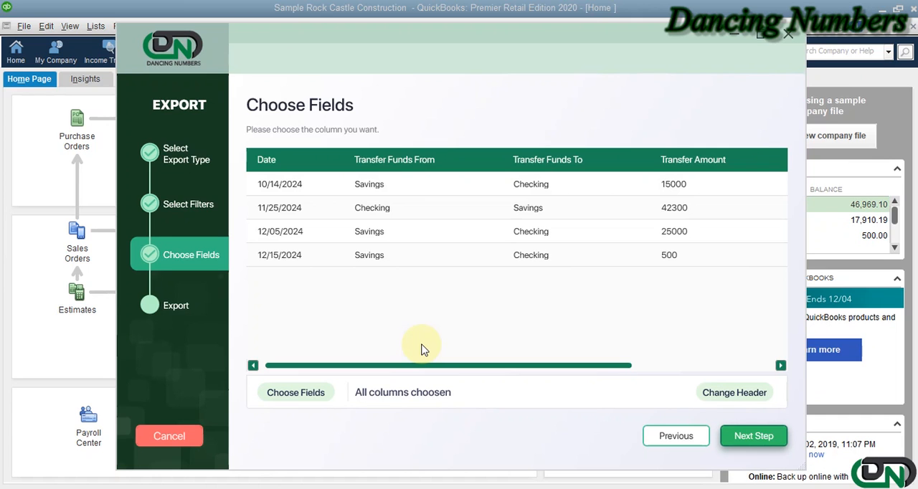
mouse_move(295, 392)
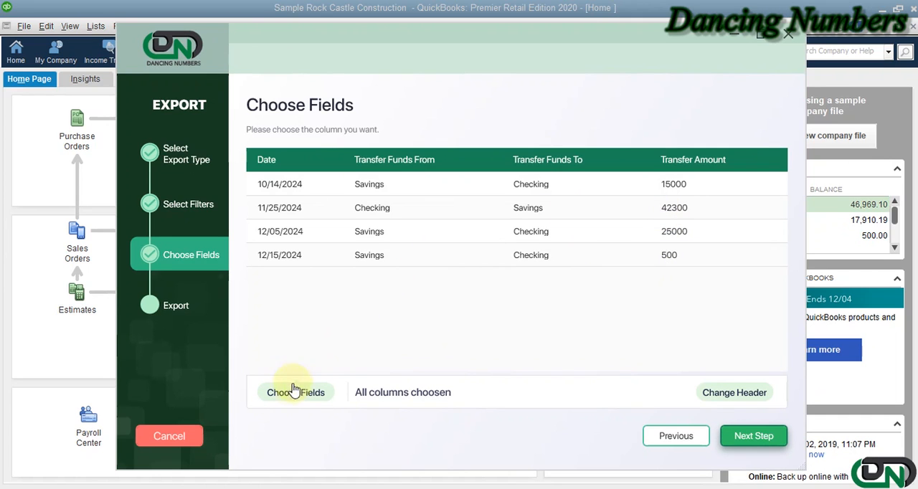
left_click(295, 392)
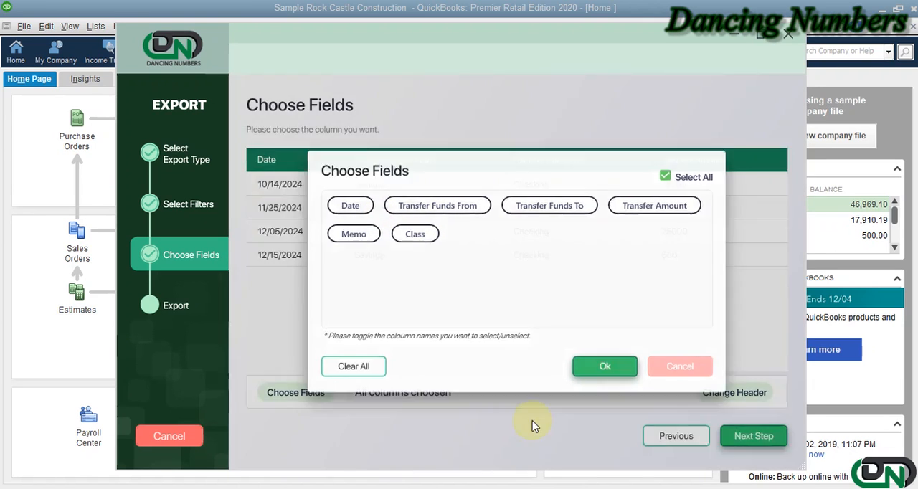
left_click(604, 366)
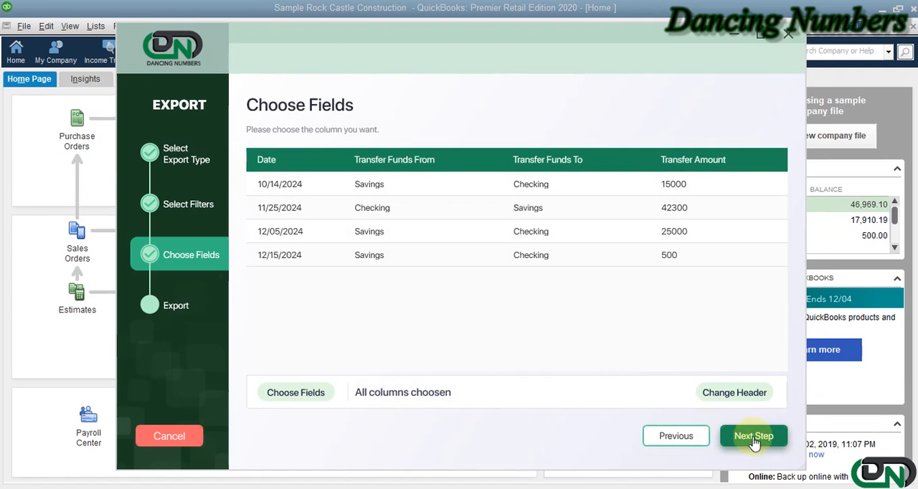
left_click(753, 436)
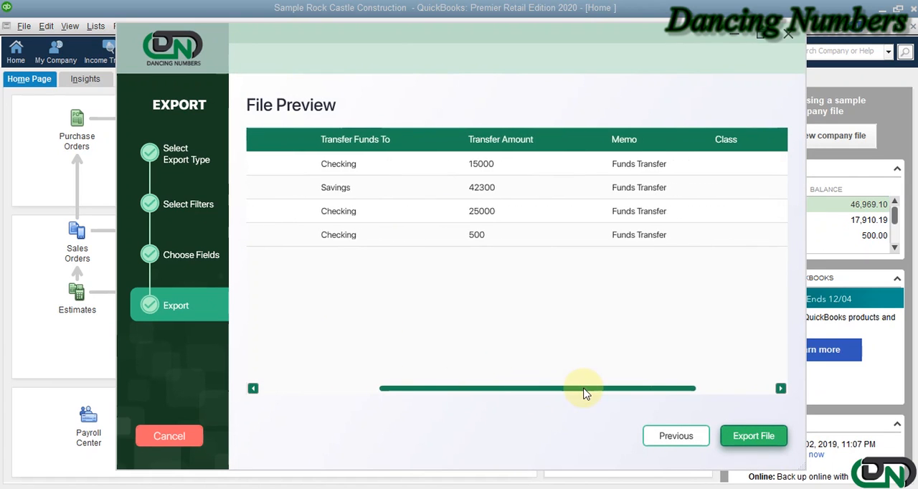
- Review all transfer columns in the File Preview and launch the Excel export
left_click_drag(583, 388, 671, 388)
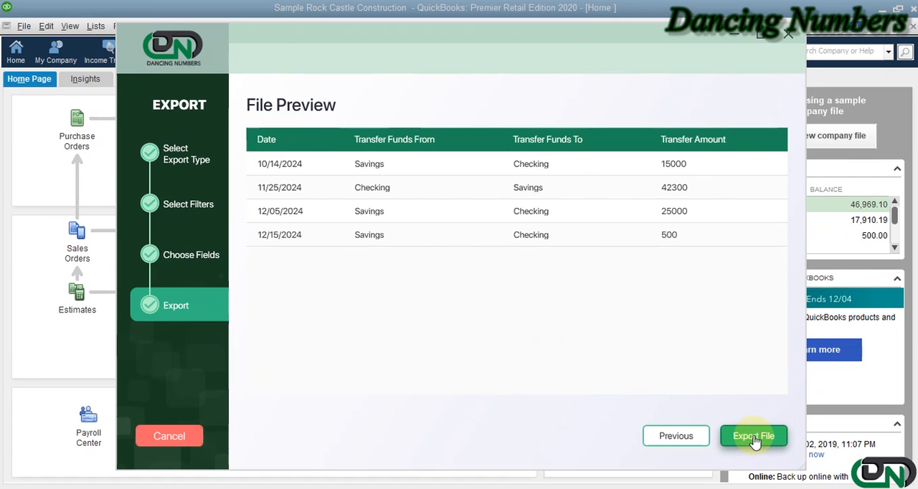
left_click(753, 436)
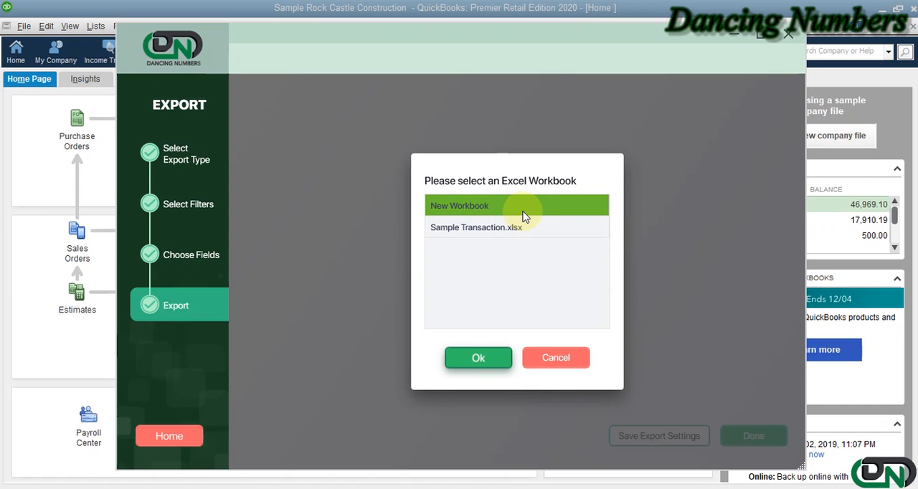
mouse_move(581, 251)
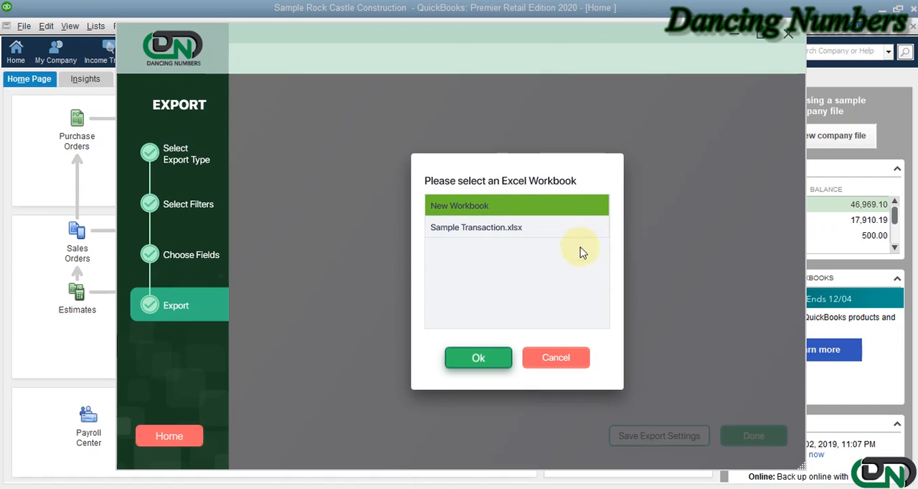
- Export the four transfers into the existing Sample Transaction.xlsx workbook on a new sheet
left_click(476, 228)
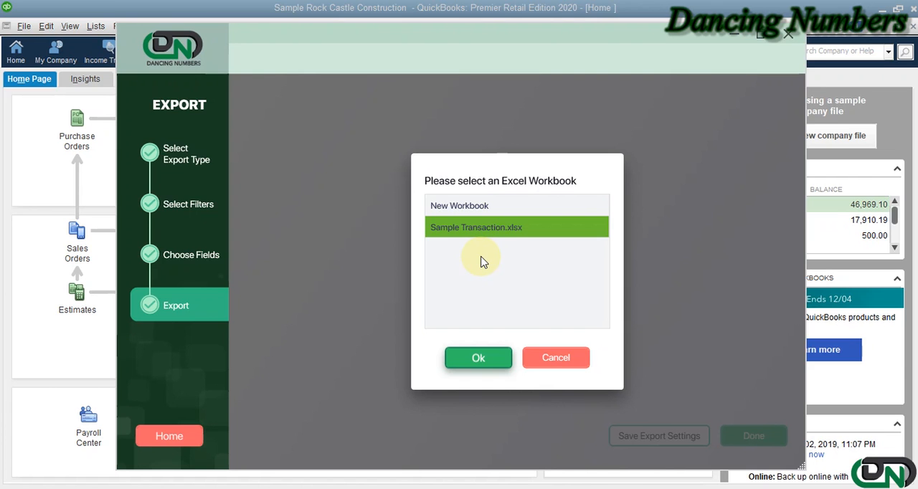
mouse_move(522, 242)
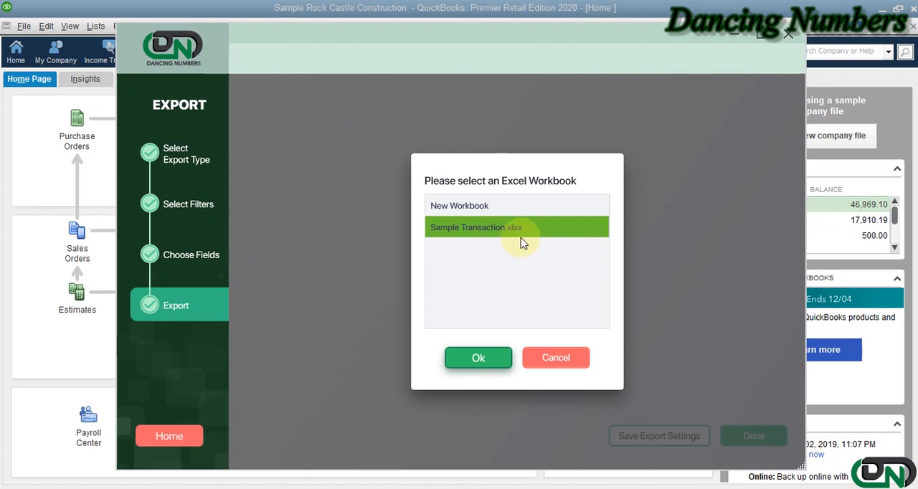
left_click(477, 357)
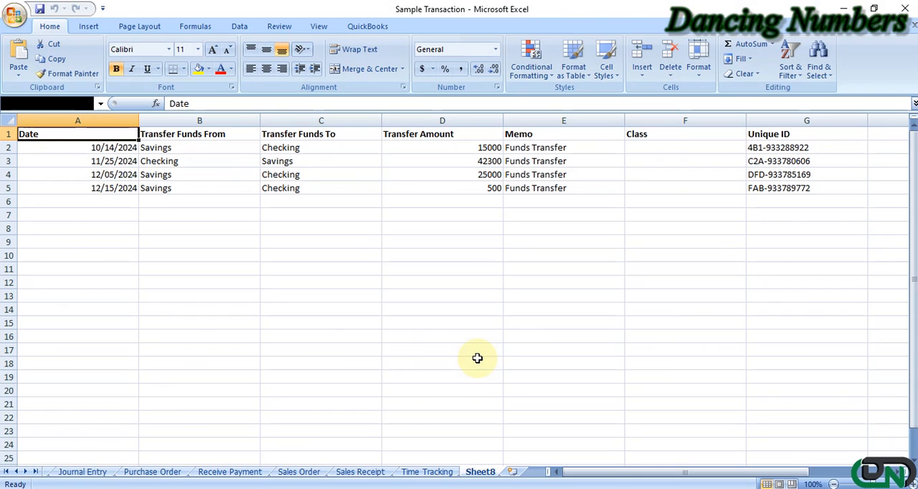